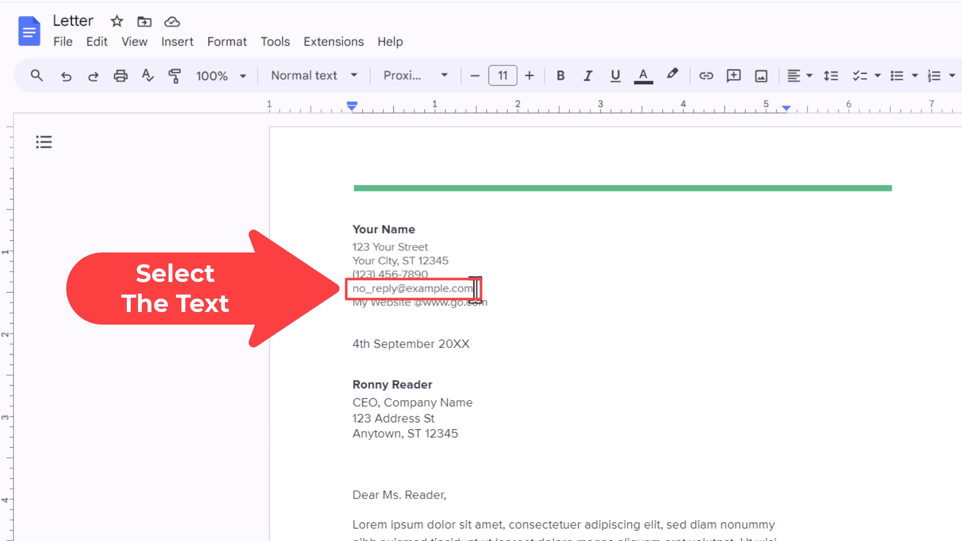
left_click_drag(352, 289, 470, 288)
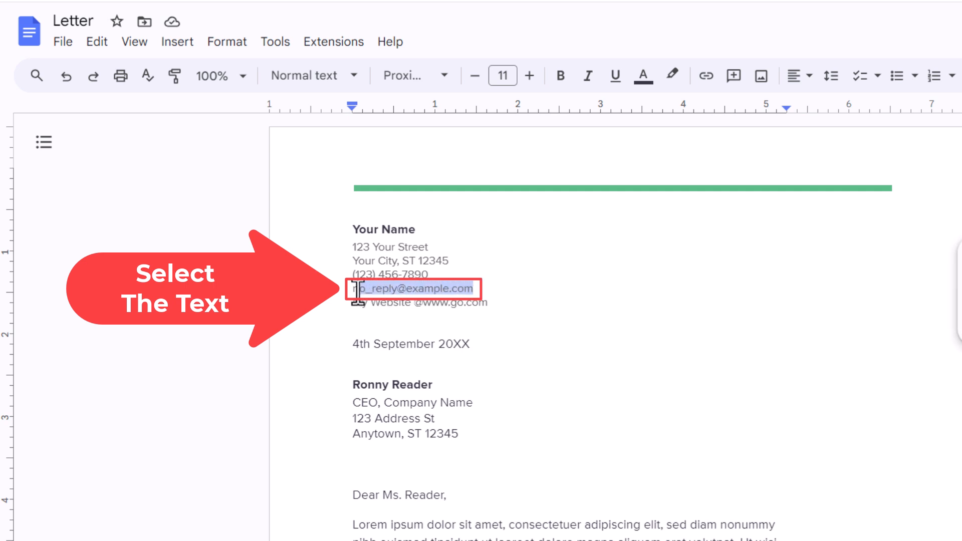
left_click_drag(353, 288, 473, 288)
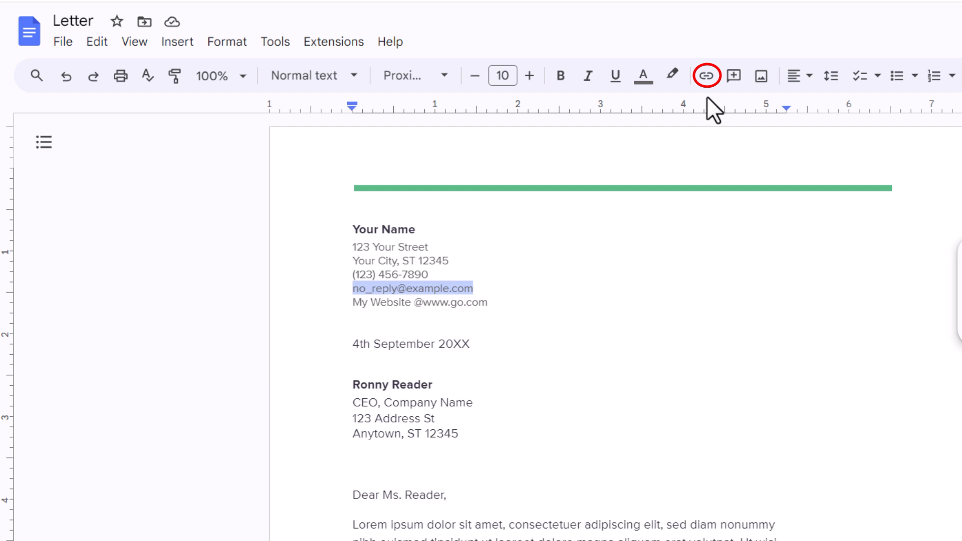
mouse_move(705, 75)
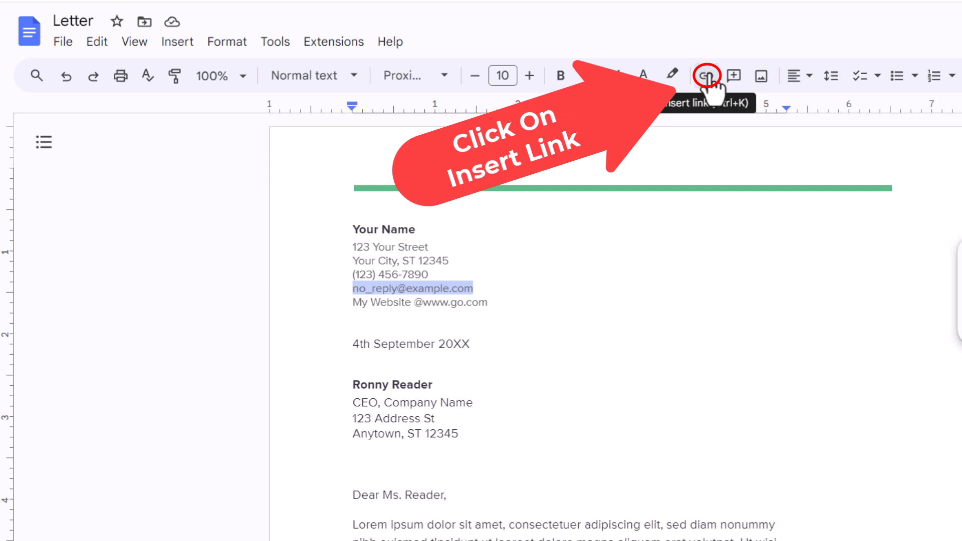
- Turn the selected email address into a link with the Insert link toolbar button
left_click(705, 75)
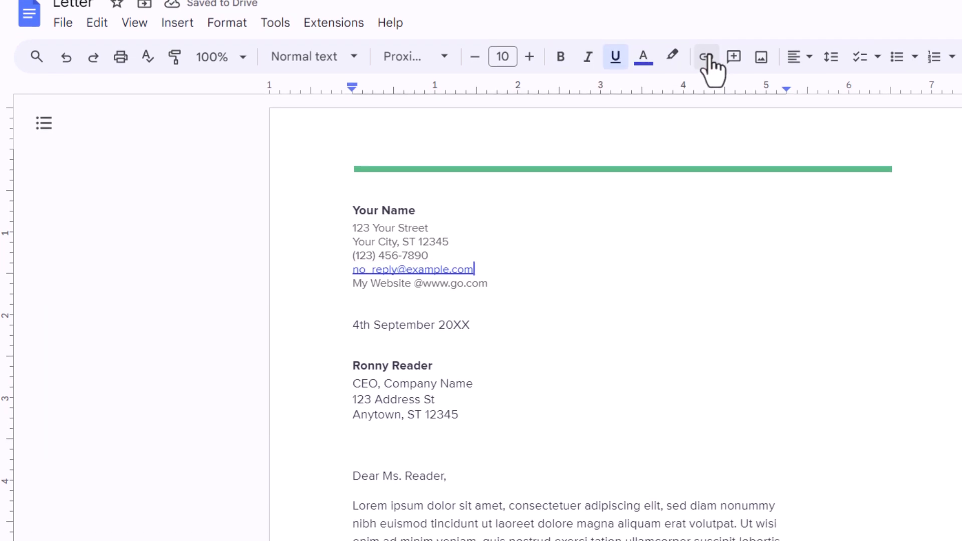
left_click(705, 56)
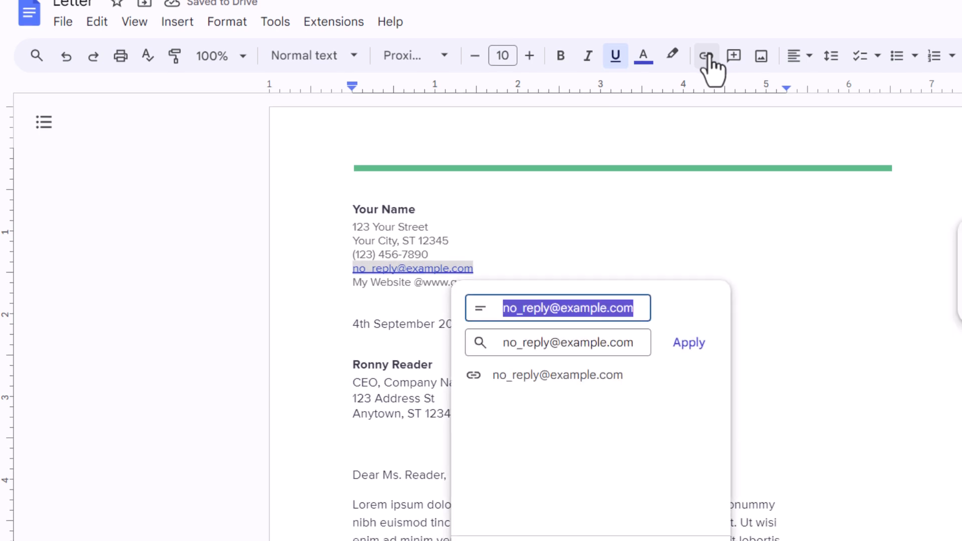
mouse_move(673, 319)
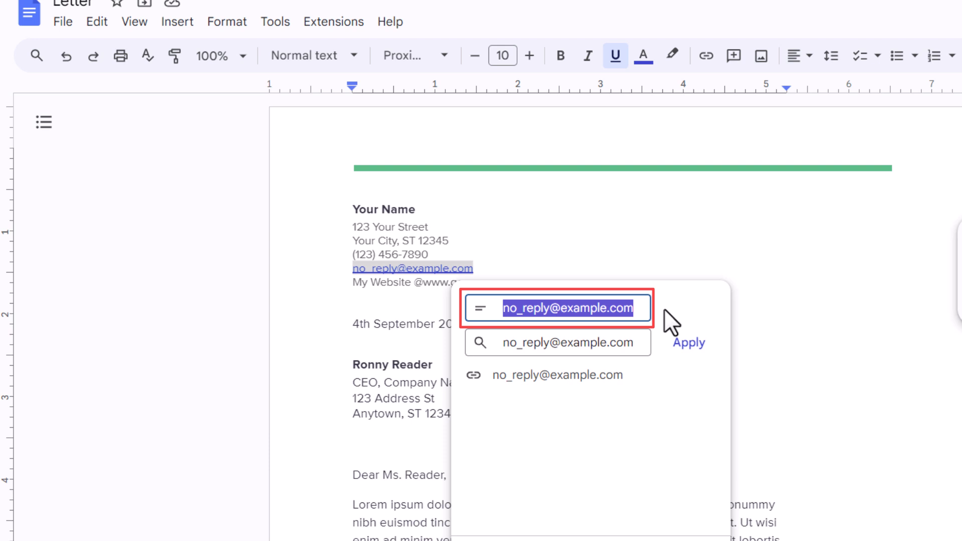
mouse_move(662, 355)
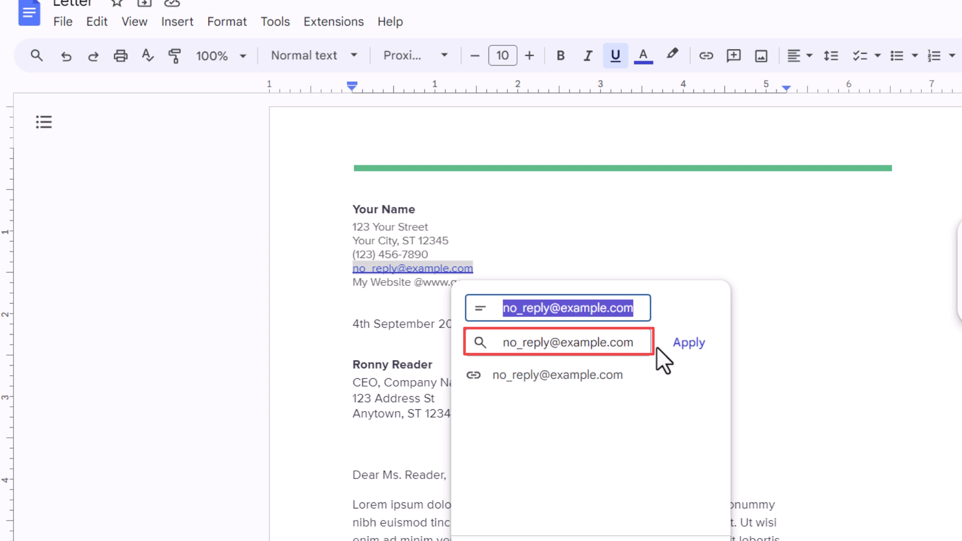
mouse_move(671, 311)
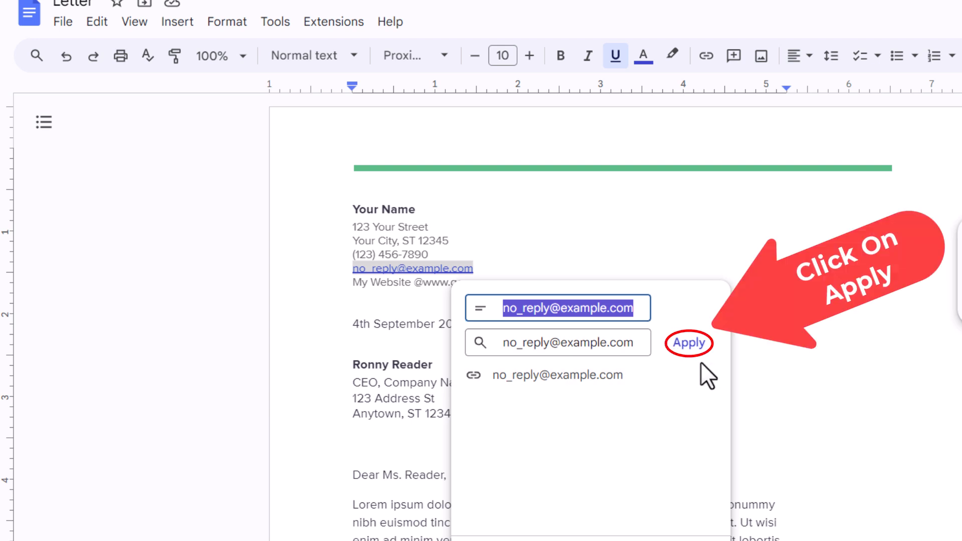
left_click(687, 342)
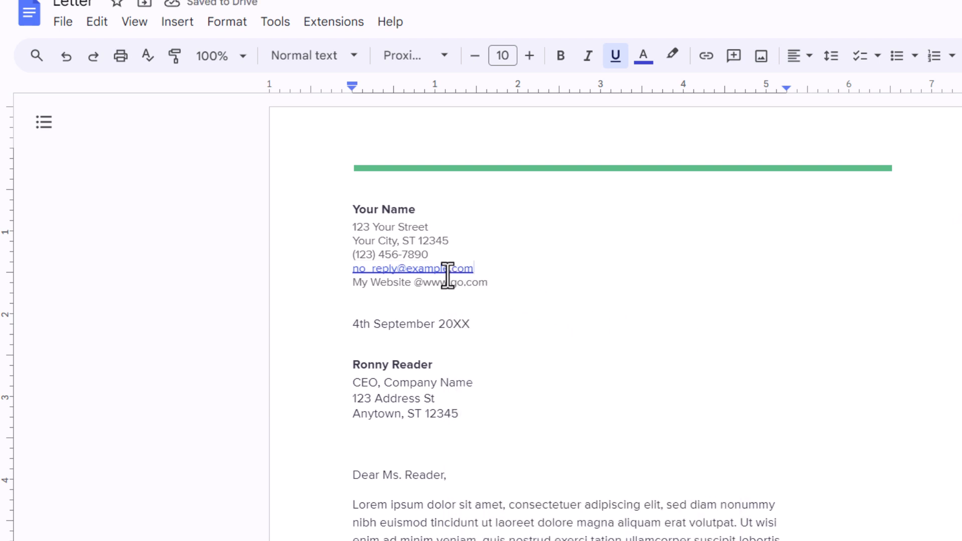
left_click(412, 268)
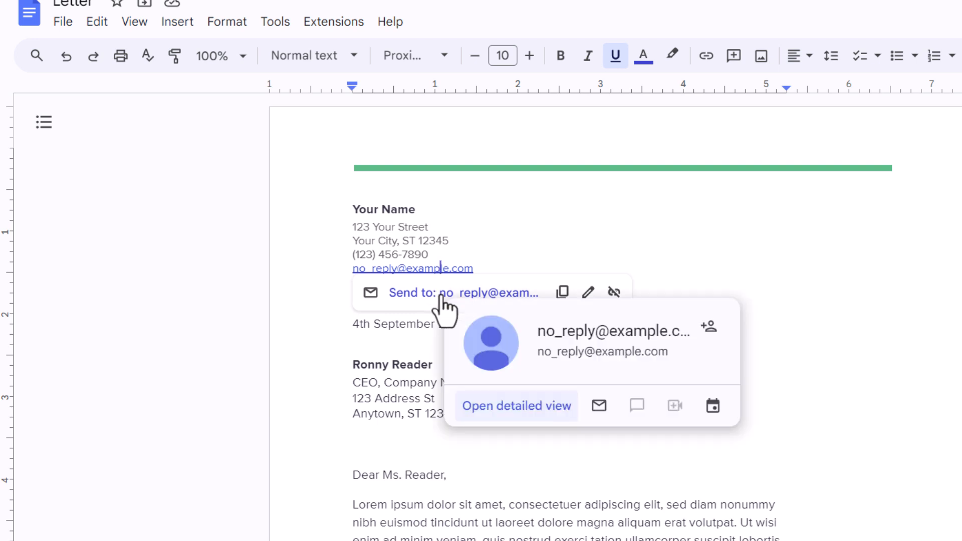
mouse_move(436, 270)
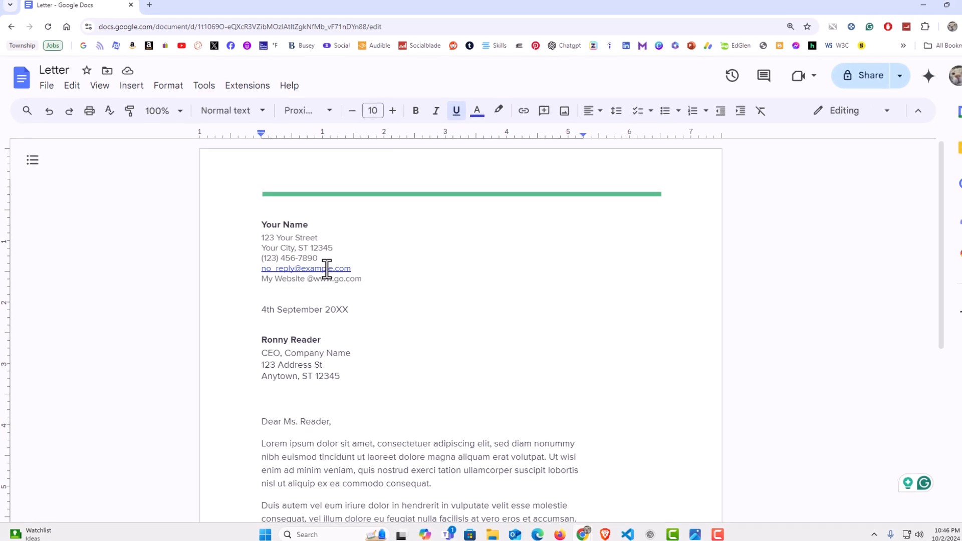
left_click(305, 268)
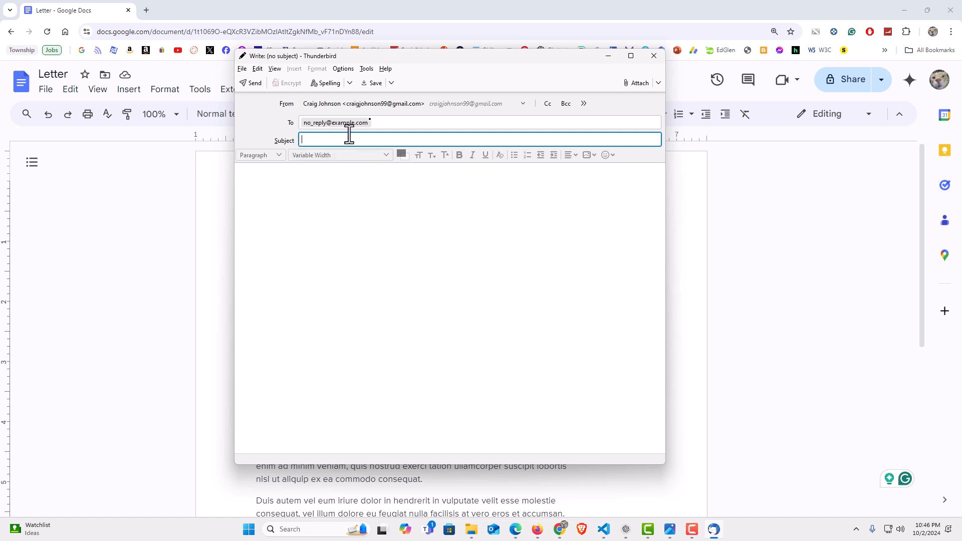
mouse_move(348, 139)
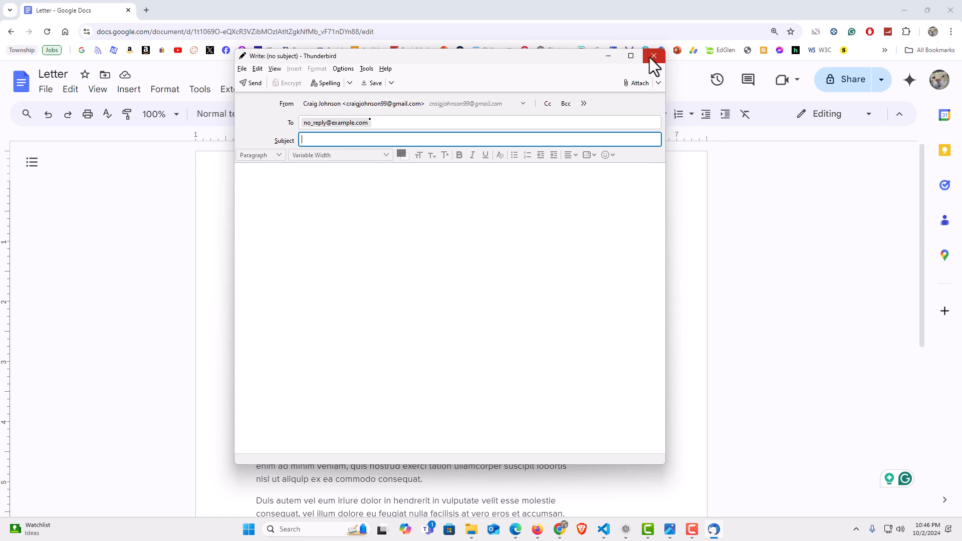
left_click(652, 56)
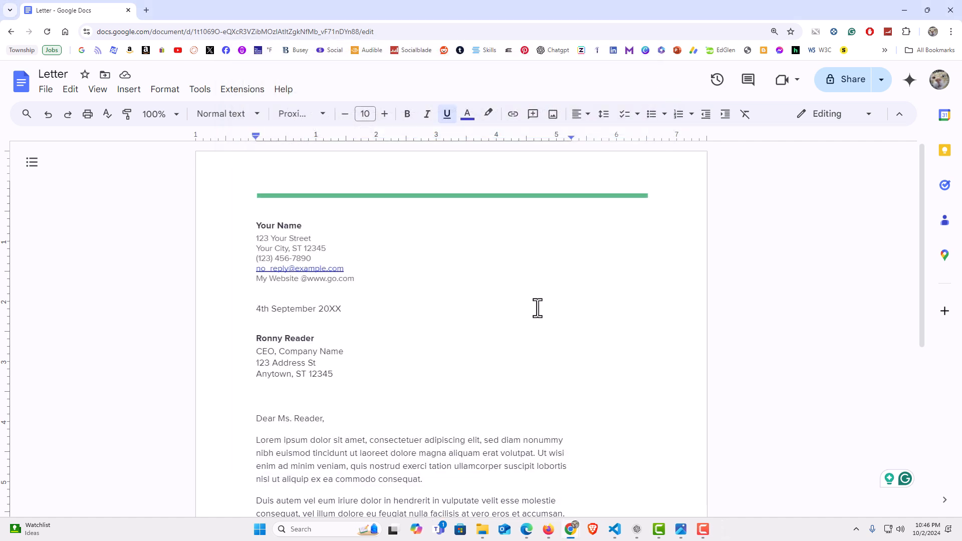